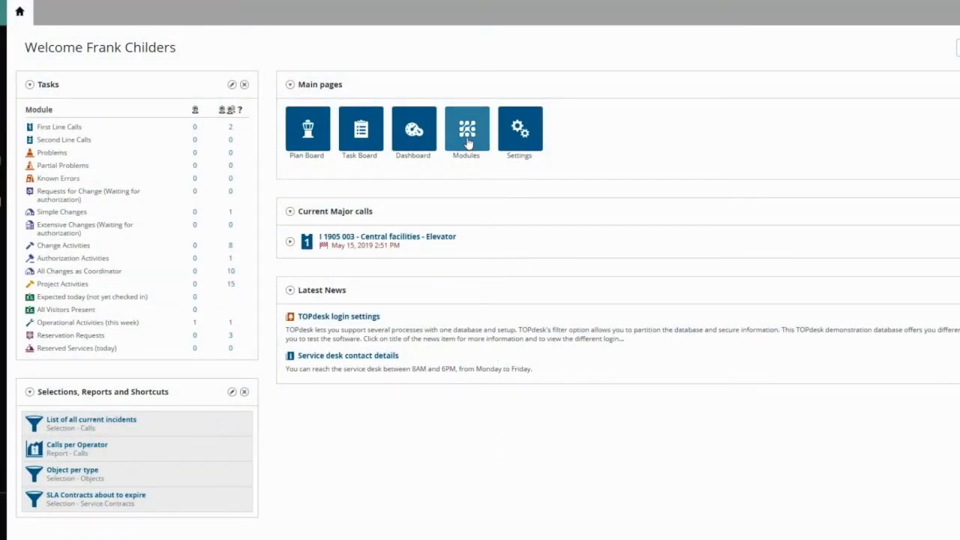
Step: Go to the Supporting Files module from the modules overview
{"action": "left_click", "coordinate": [466, 127]}
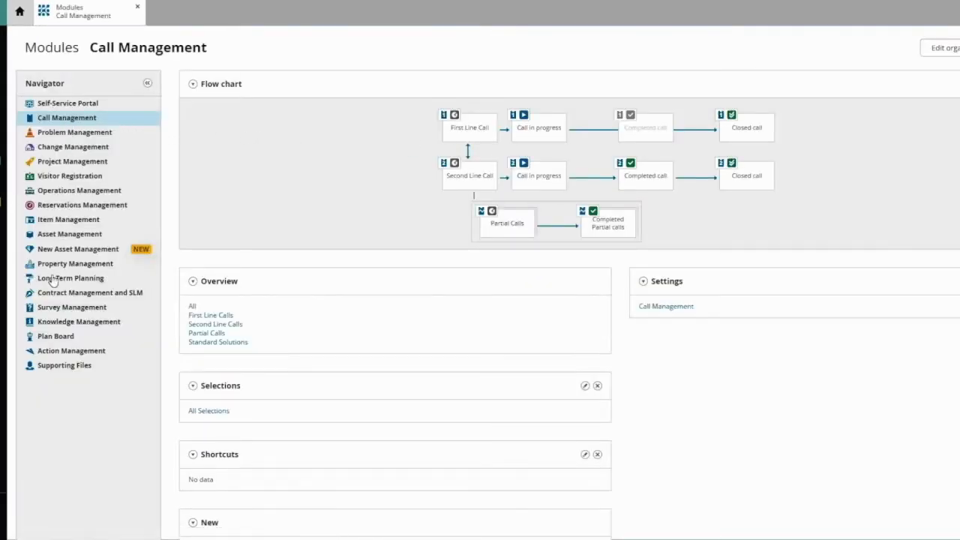
{"action": "left_click", "coordinate": [63, 366]}
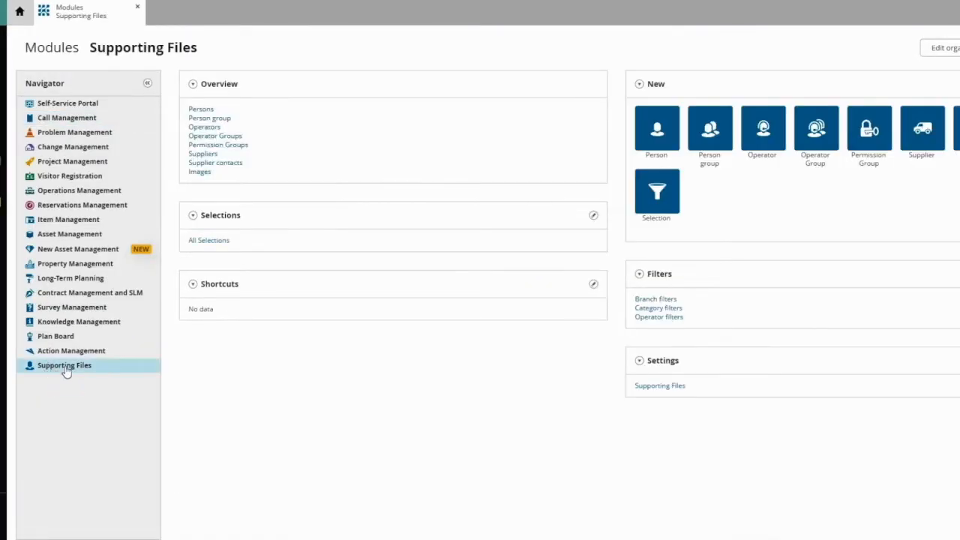
{"action": "mouse_move", "coordinate": [762, 128]}
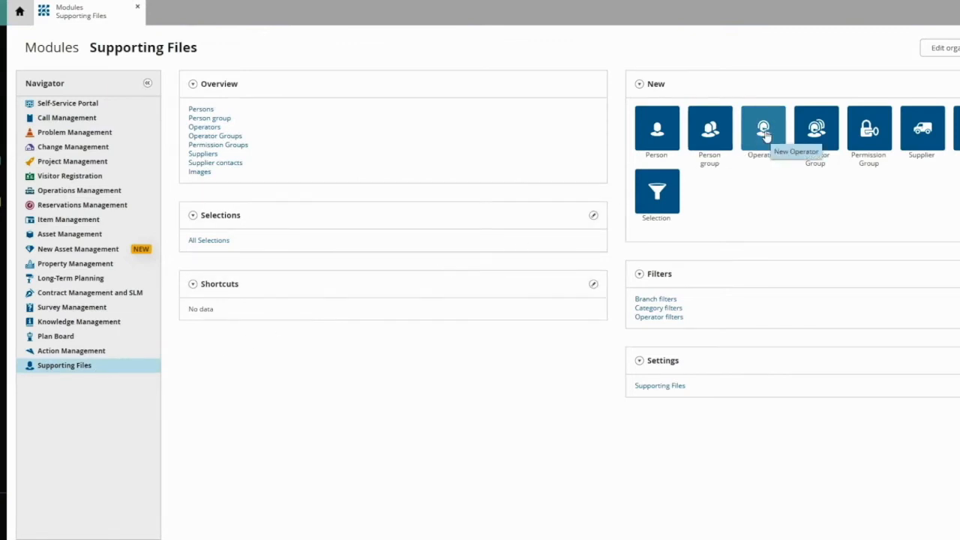
Step: Create a new operator card with surname Smith and branch TYPE Headquarters
{"action": "left_click", "coordinate": [762, 129]}
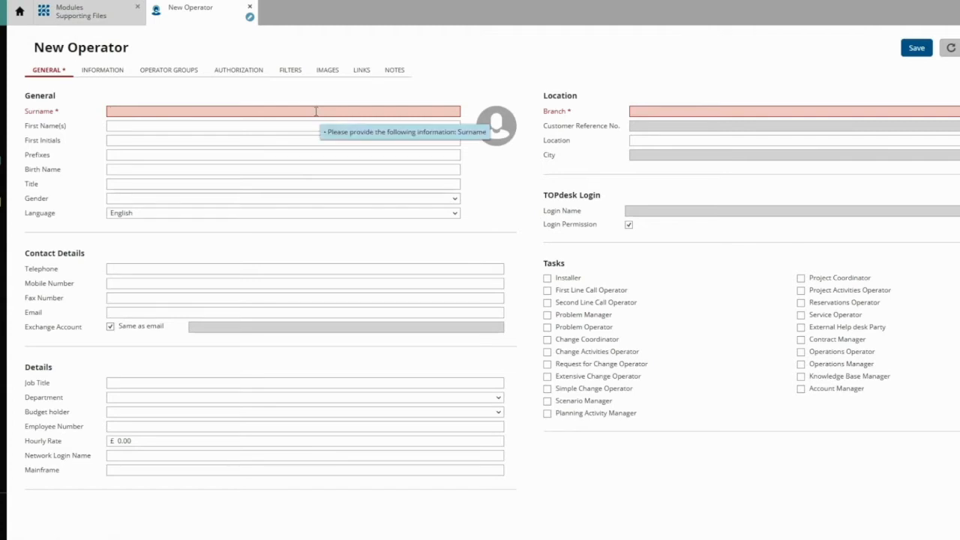
{"action": "type", "text": "S"}
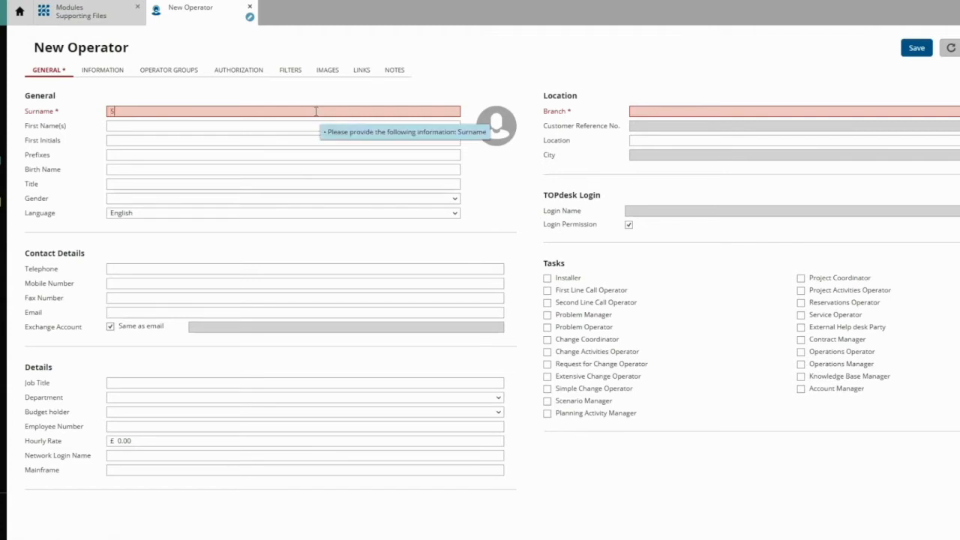
{"action": "type", "text": "Smith"}
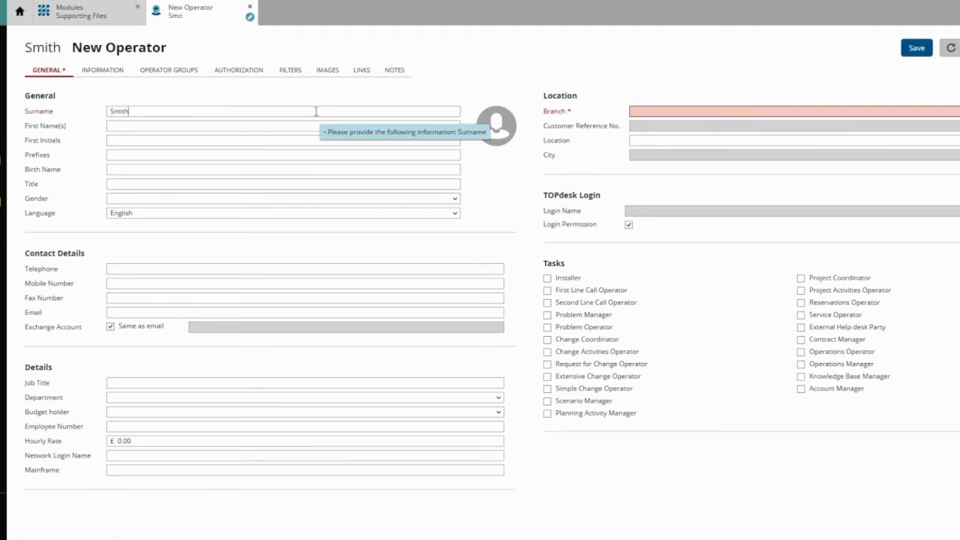
{"action": "left_click", "coordinate": [762, 111]}
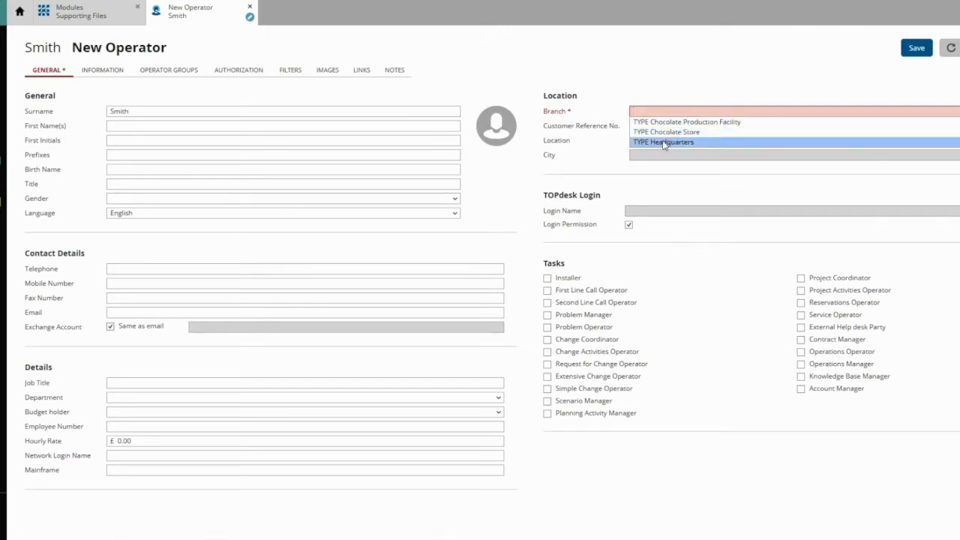
{"action": "left_click", "coordinate": [663, 142]}
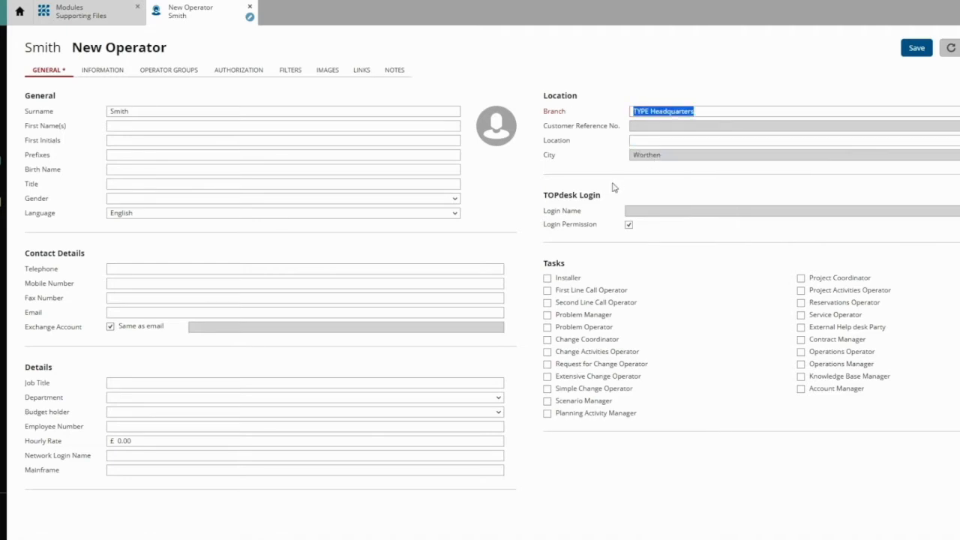
{"action": "mouse_move", "coordinate": [556, 270]}
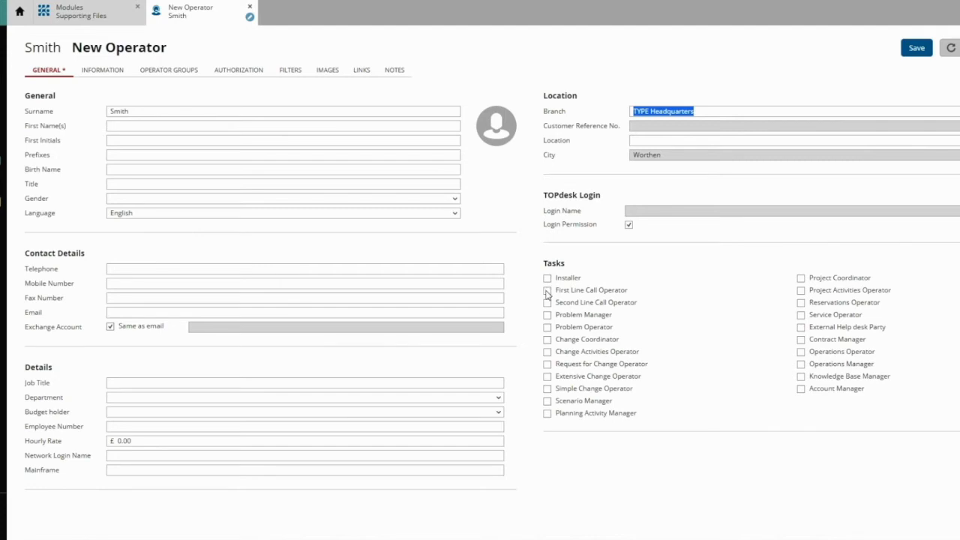
Step: Enter login name Smith and a password in the operator's login data
{"action": "left_click", "coordinate": [546, 291]}
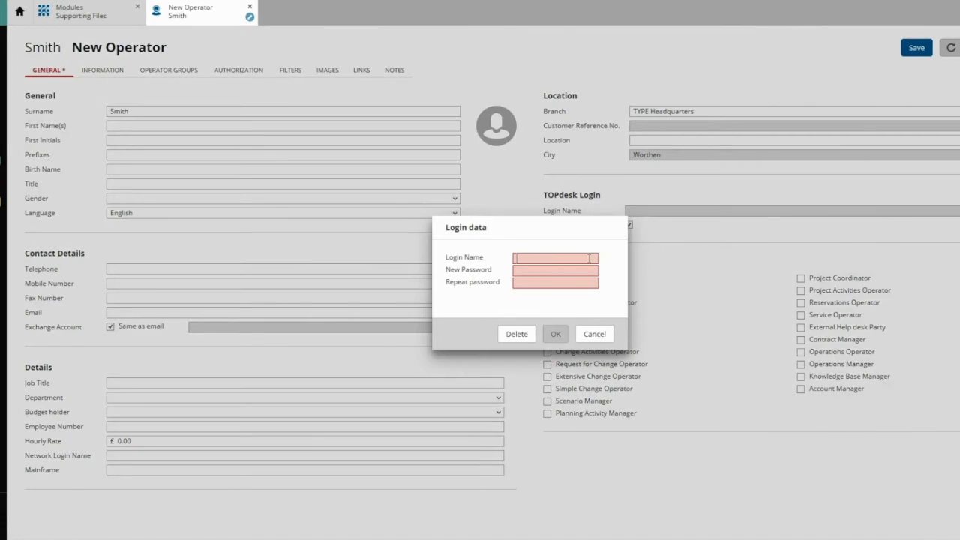
{"action": "type", "text": "Smith"}
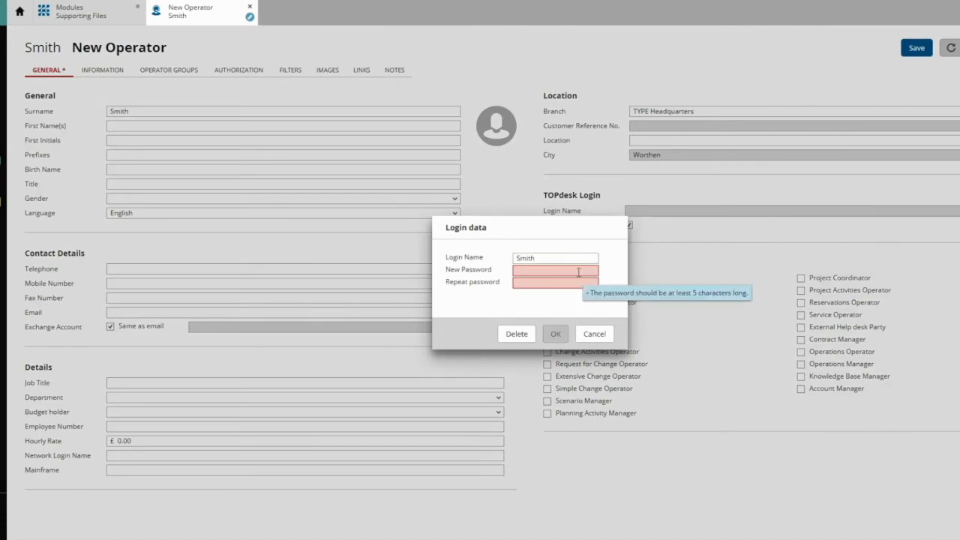
{"action": "type", "text": "password"}
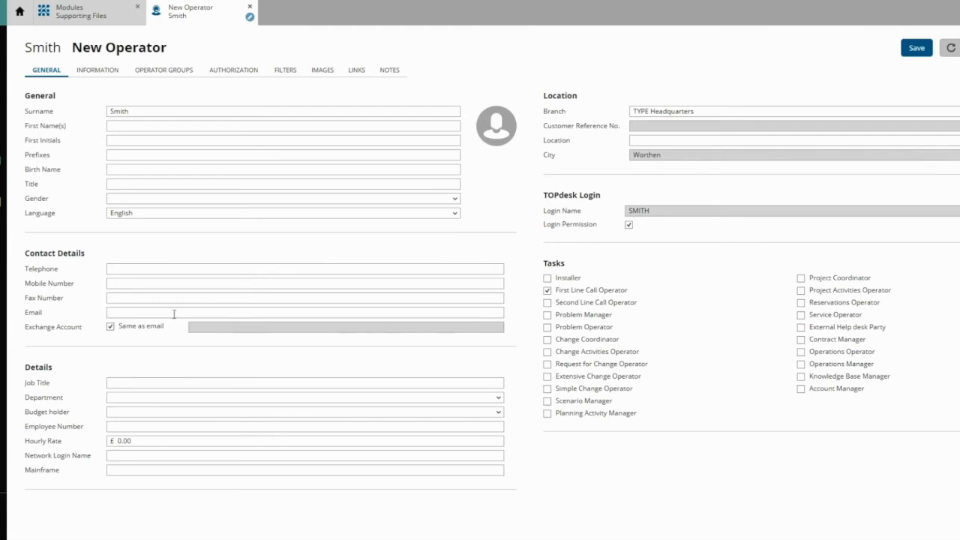
{"action": "mouse_move", "coordinate": [178, 313]}
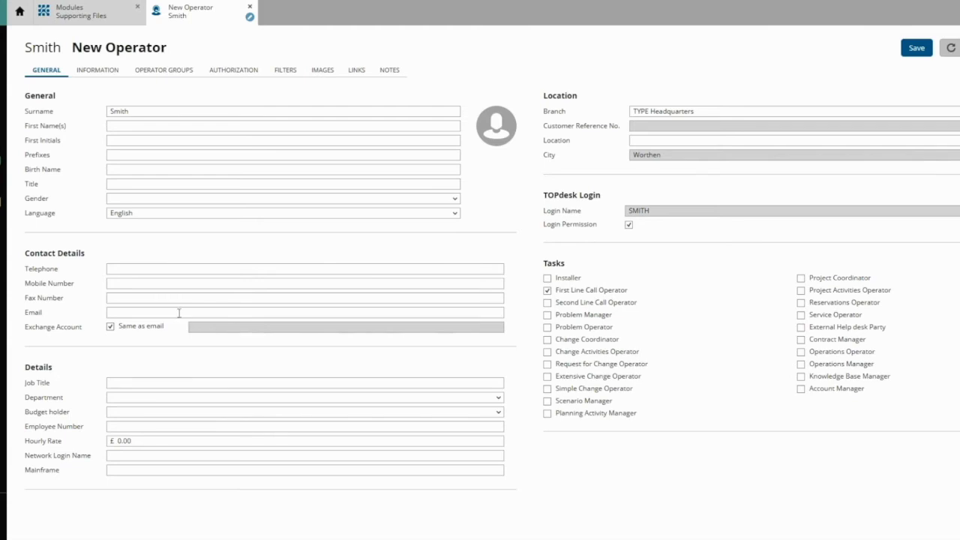
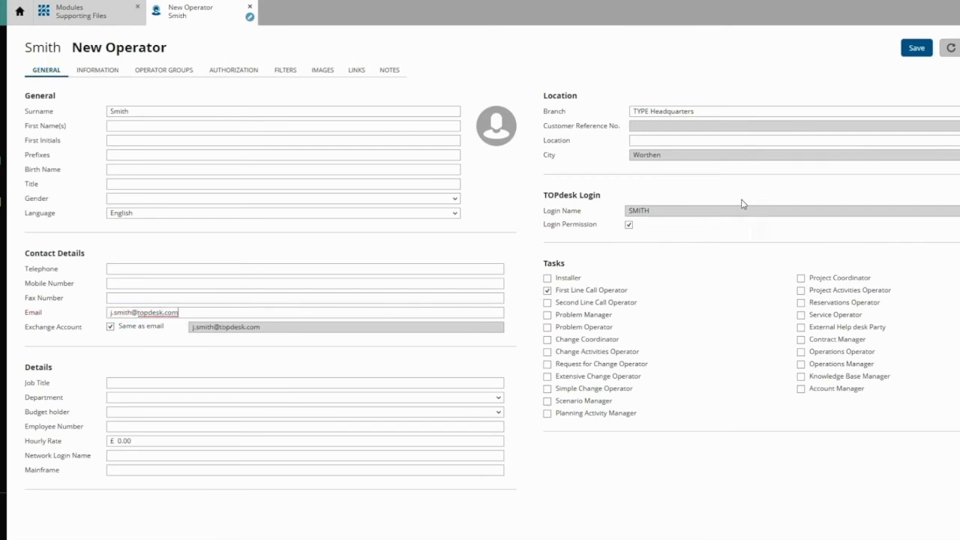
{"action": "mouse_move", "coordinate": [915, 46]}
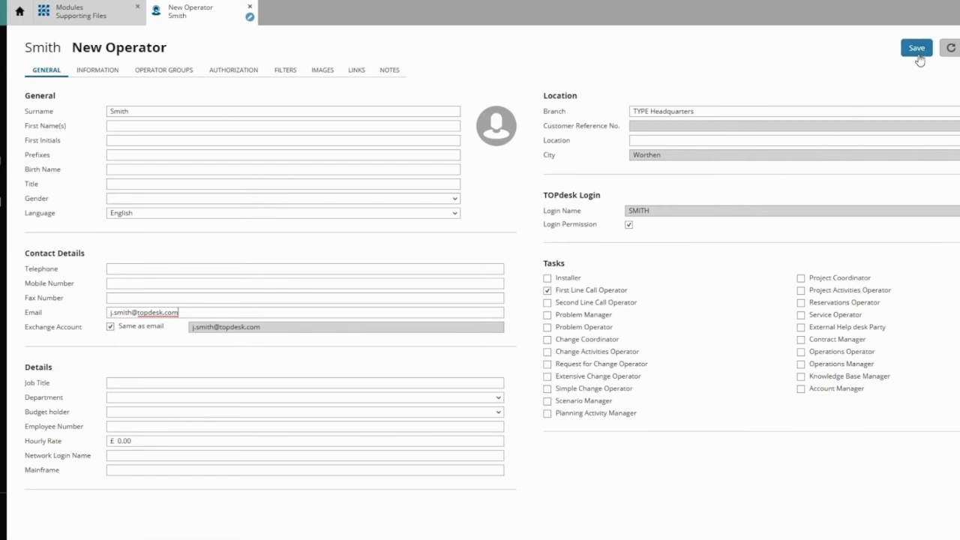